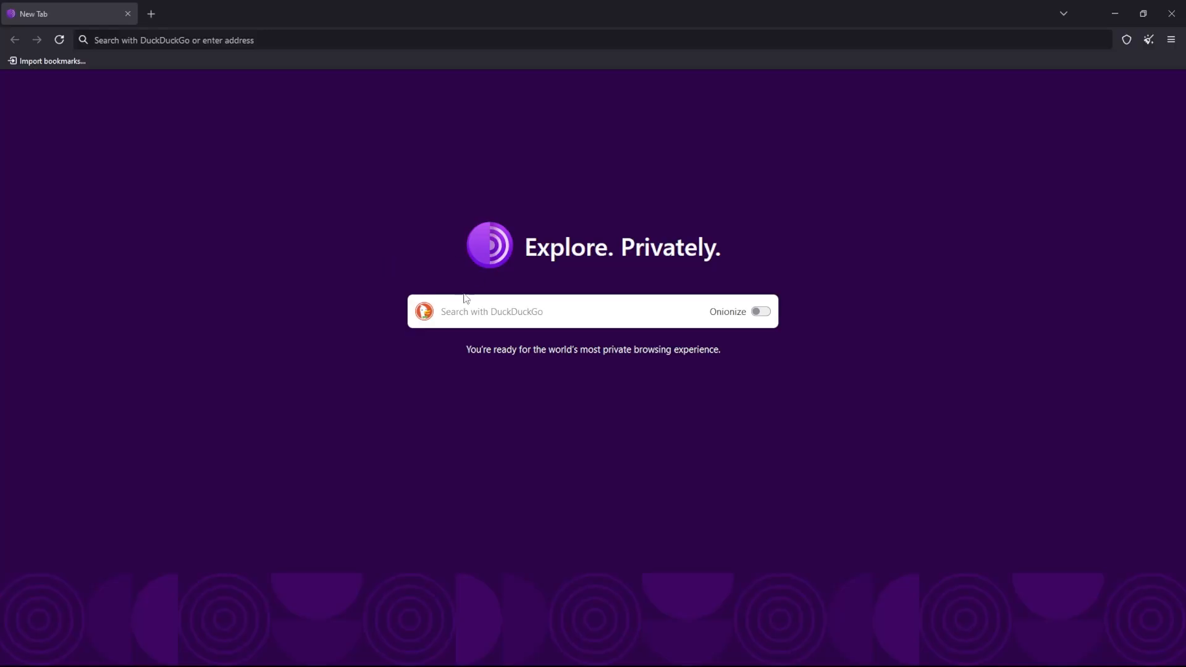
mouse_move(455, 464)
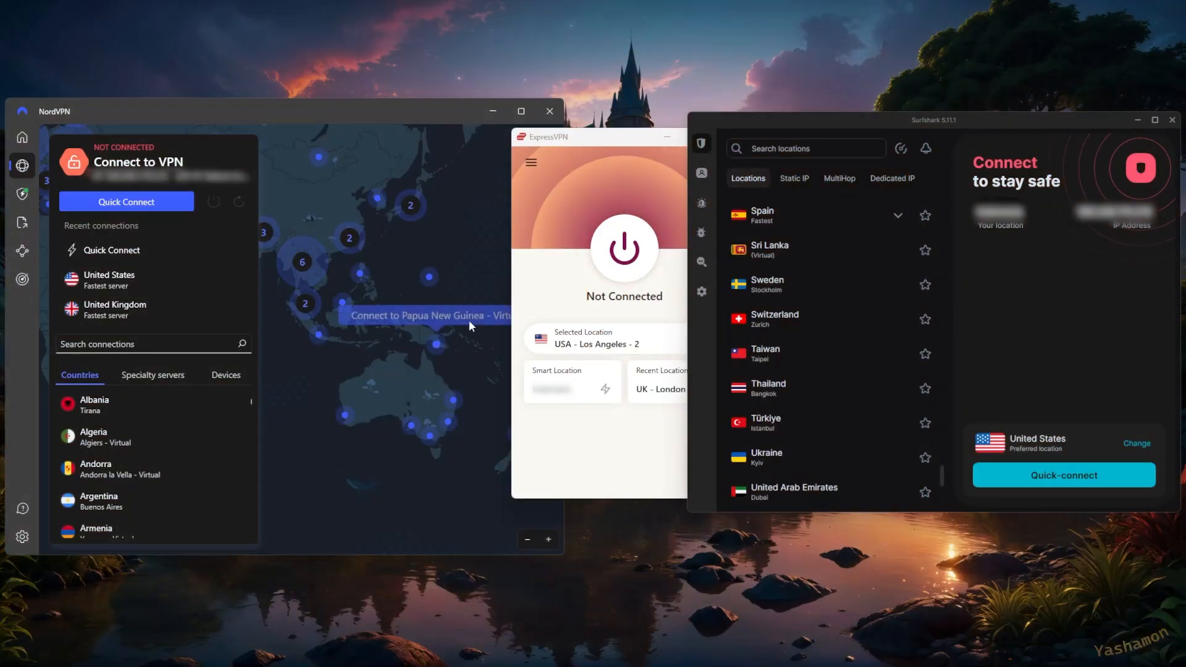
mouse_move(702, 385)
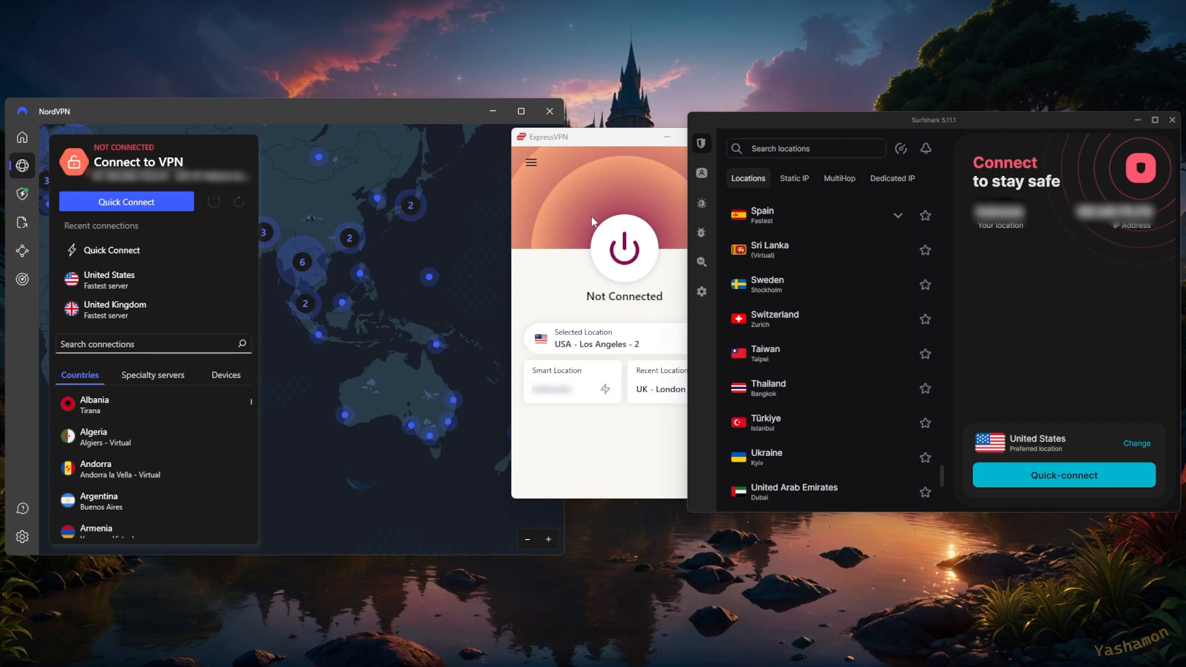
mouse_move(658, 244)
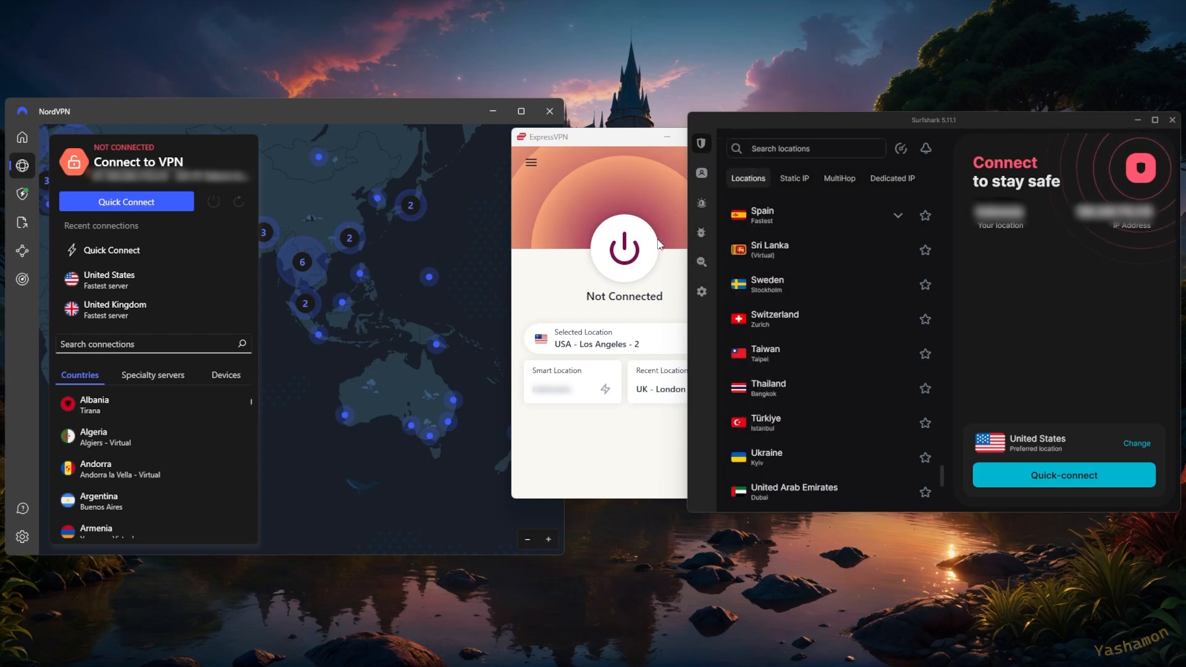
mouse_move(592, 152)
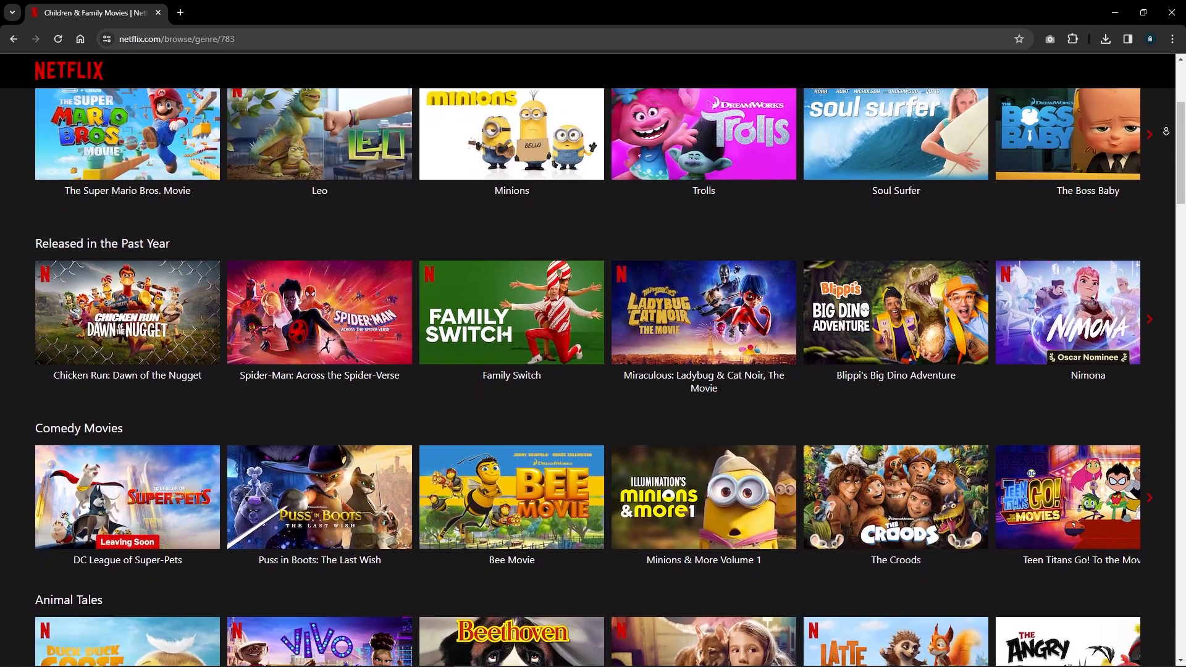
Connect ExpressVPN to USA - Los Angeles - 2 via the power button and browse the VPN Locations list
text(max.com/channel/kids-family)
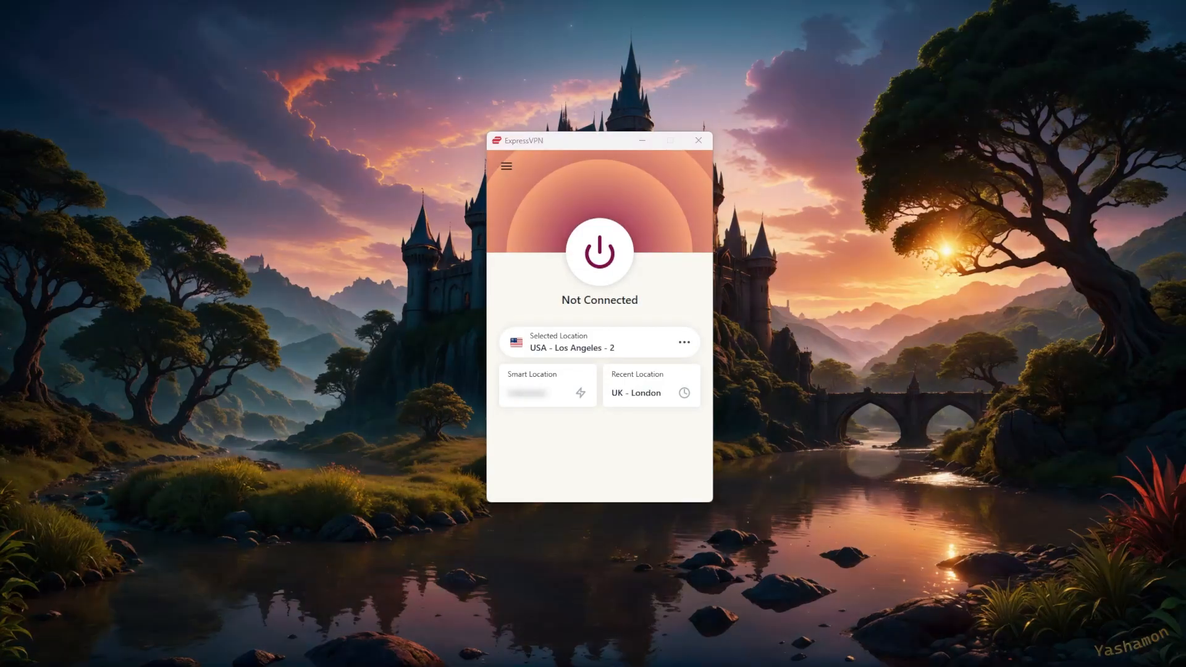
mouse_move(668, 290)
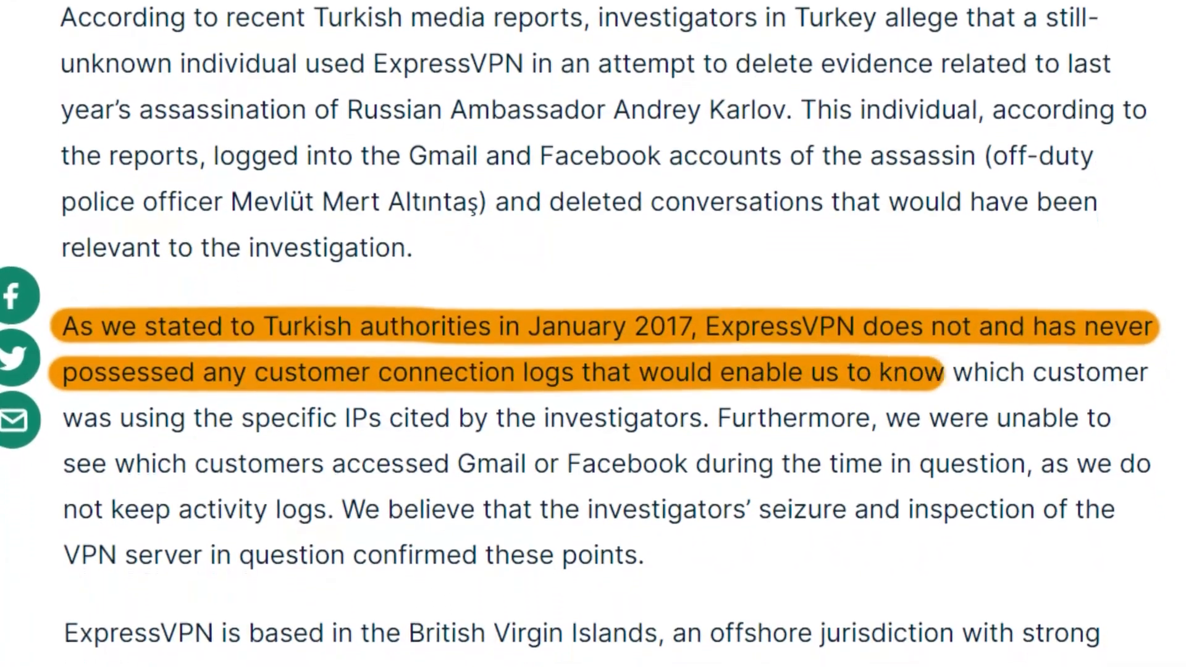
scroll(down, 3)
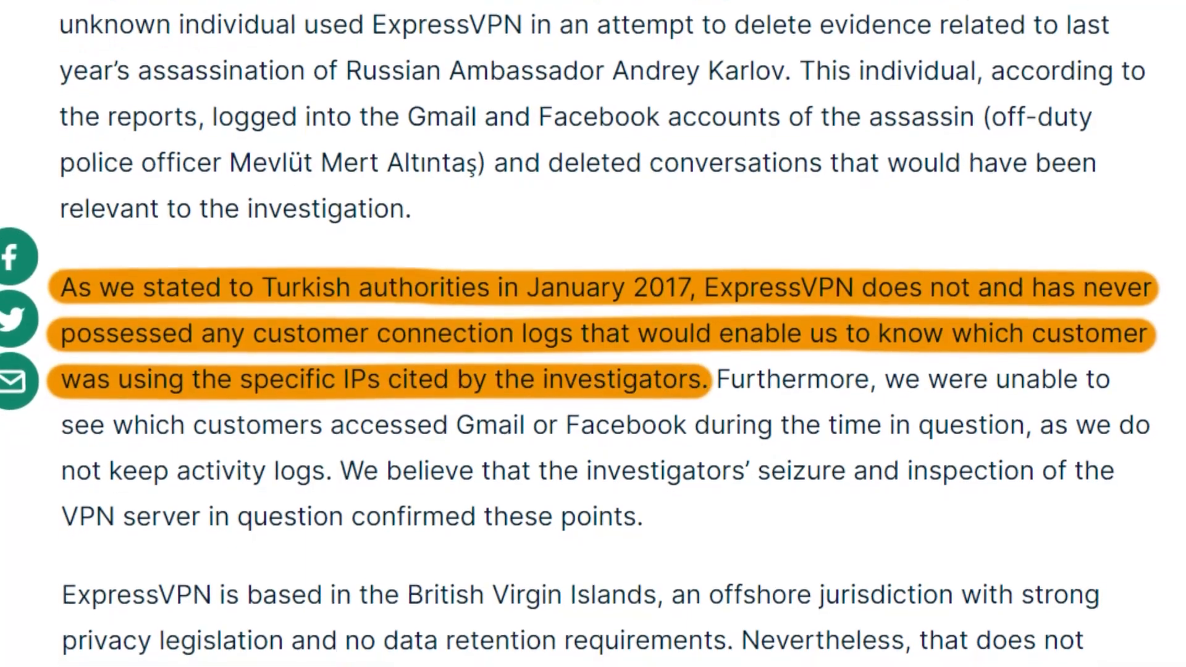
scroll(down, 3)
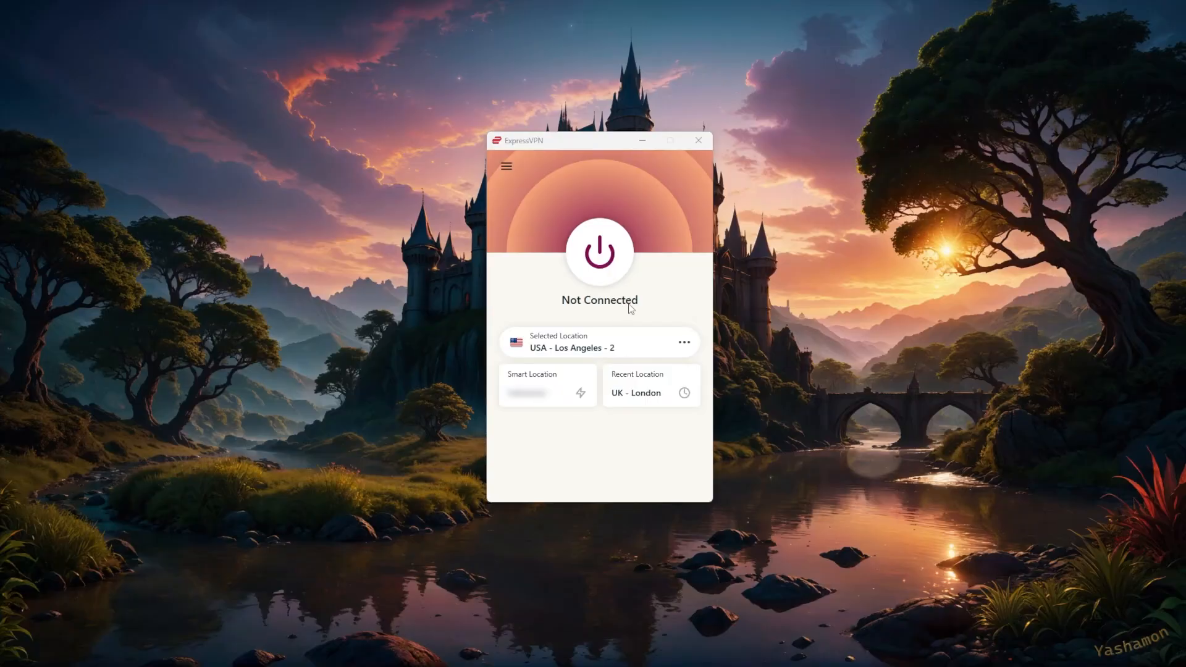
click(599, 252)
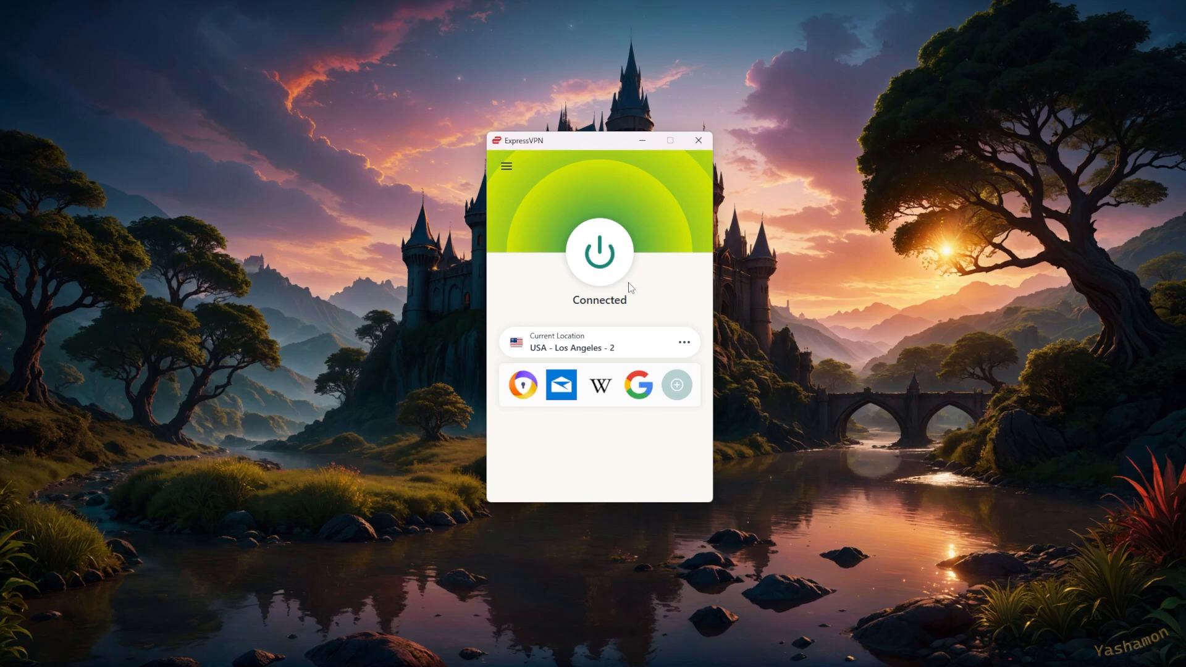
mouse_move(607, 290)
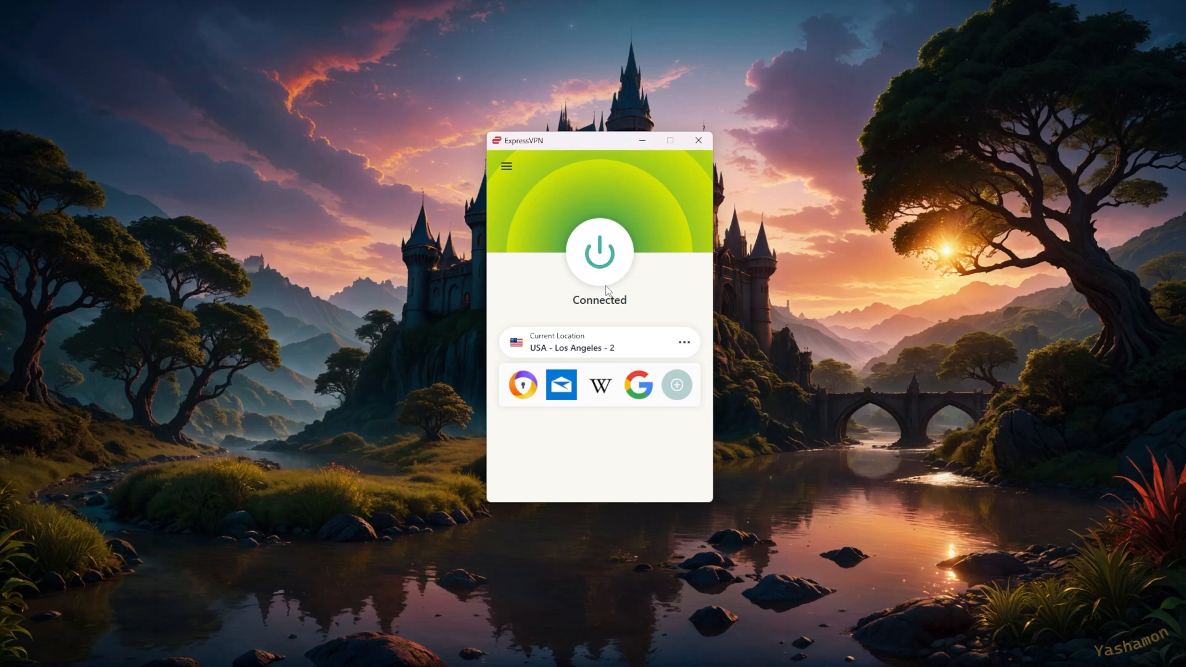
mouse_move(632, 297)
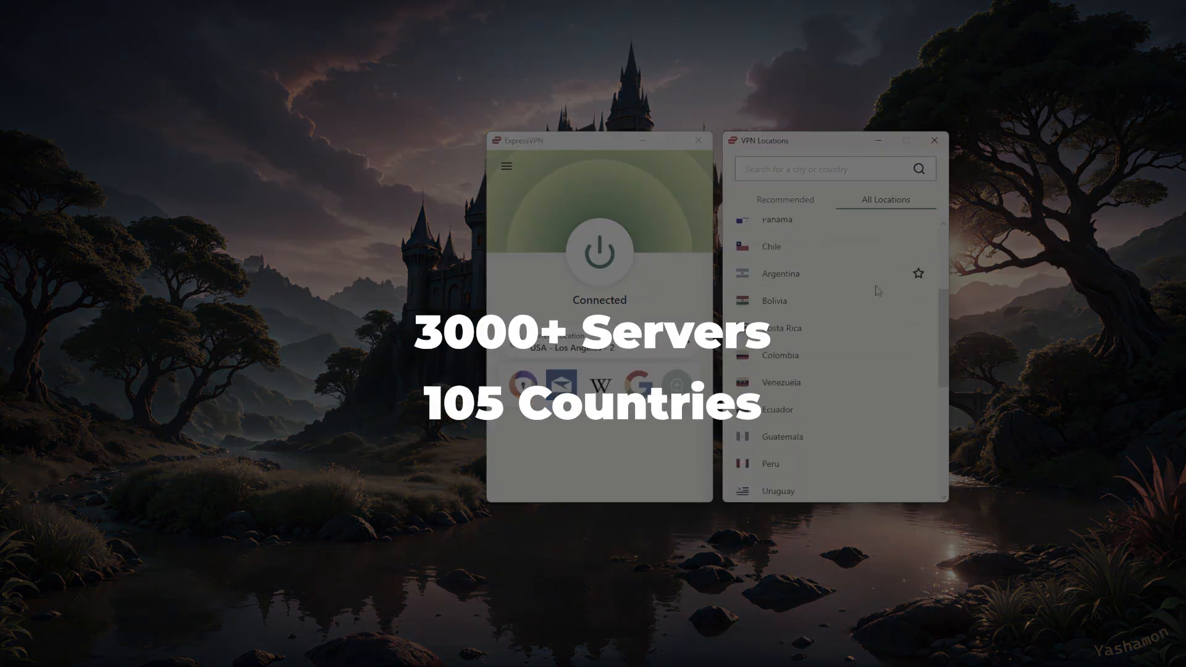
scroll(down, 3)
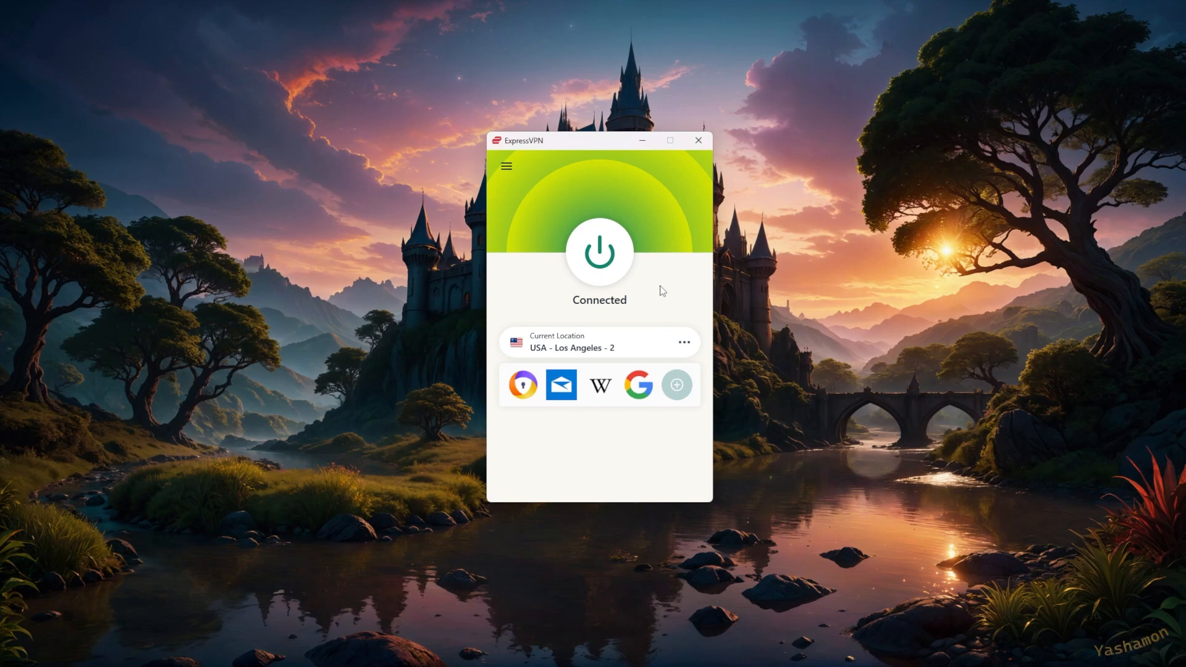
mouse_move(665, 280)
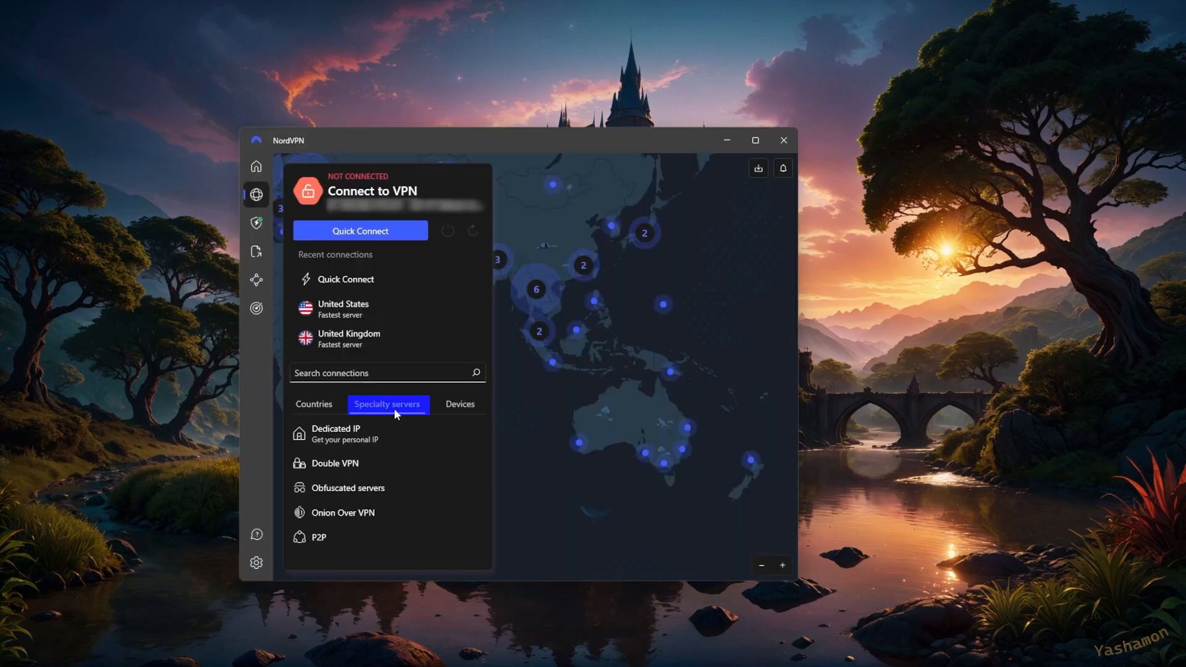
click(256, 280)
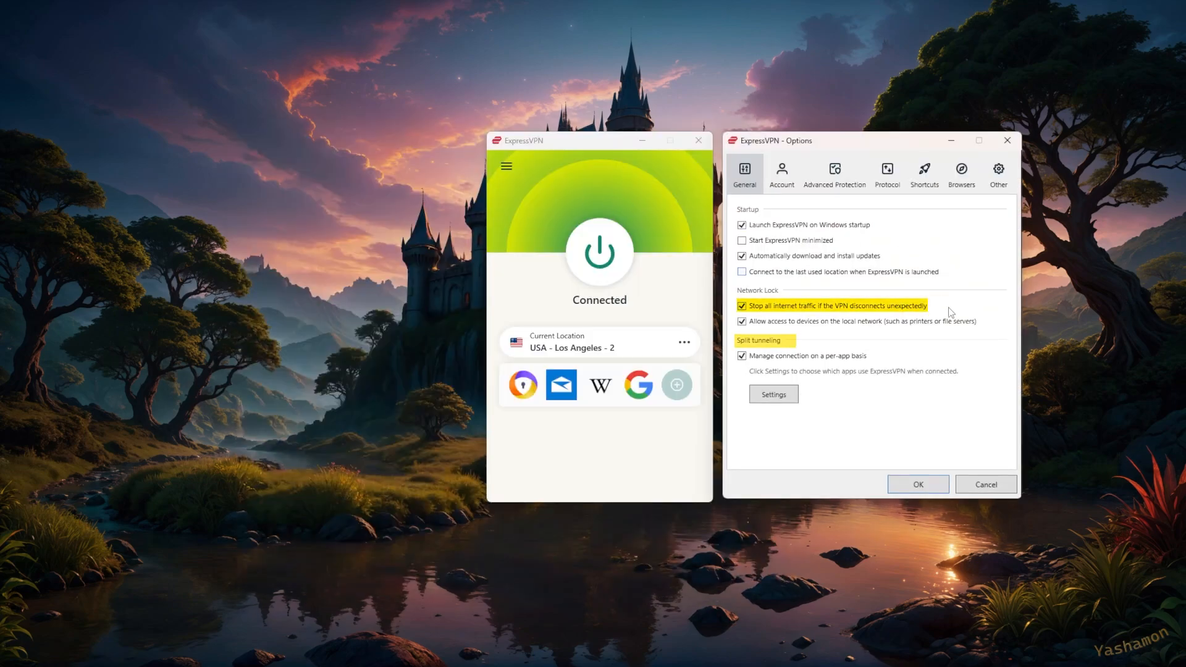
click(887, 173)
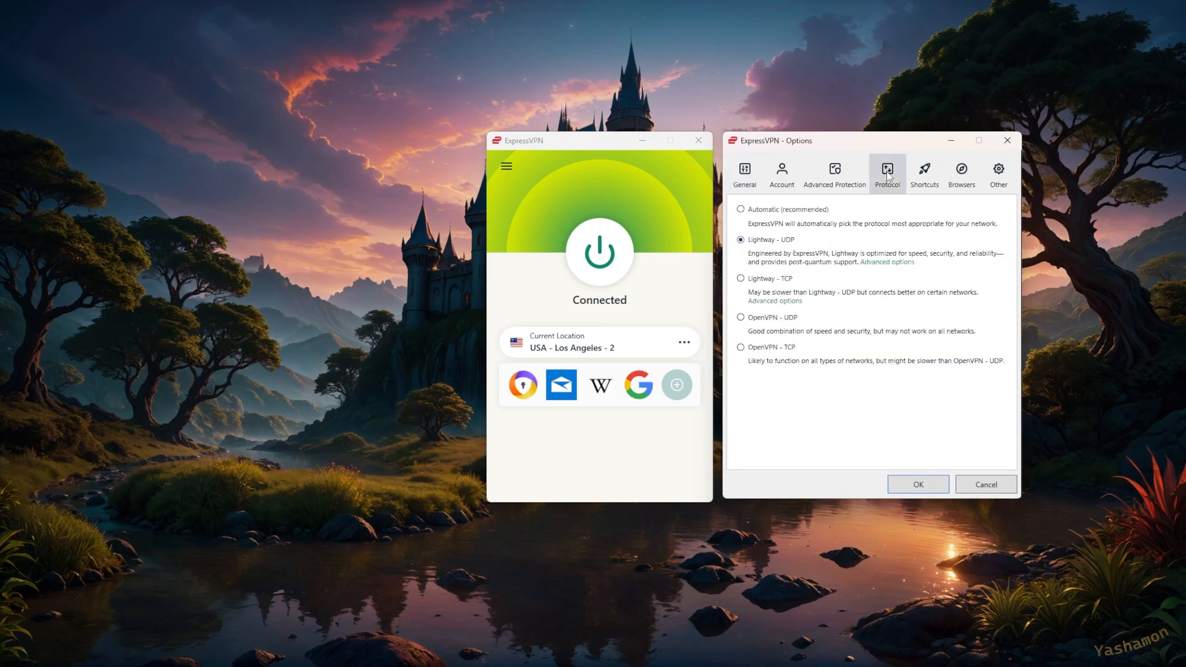
mouse_move(1007, 140)
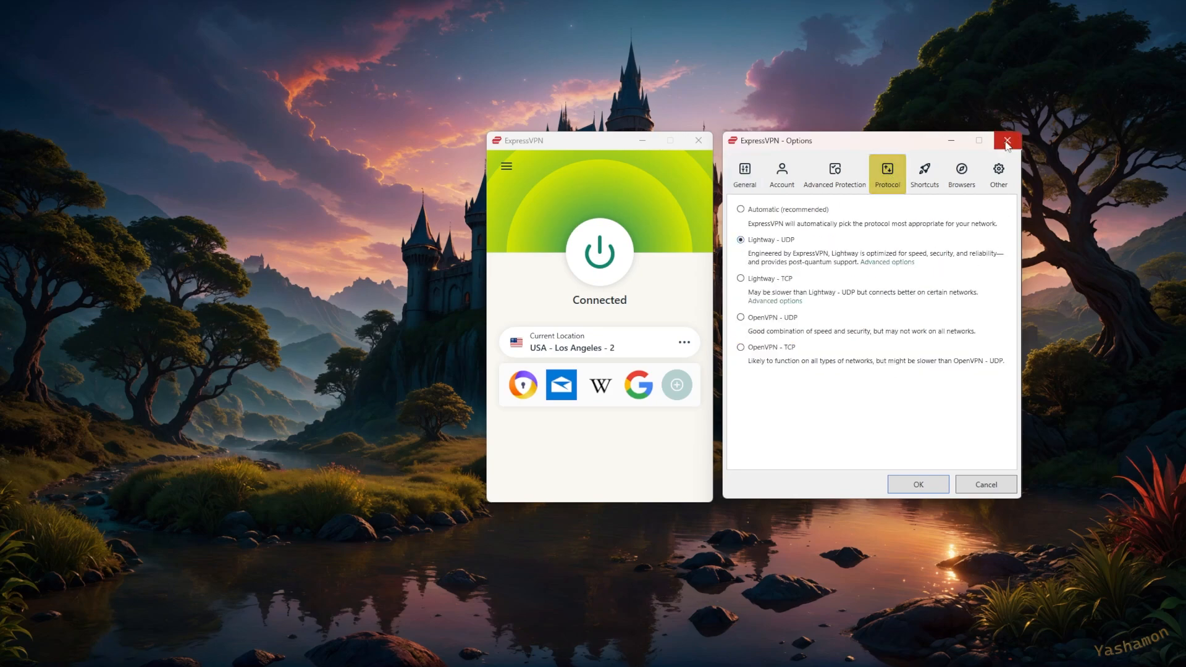
click(1007, 141)
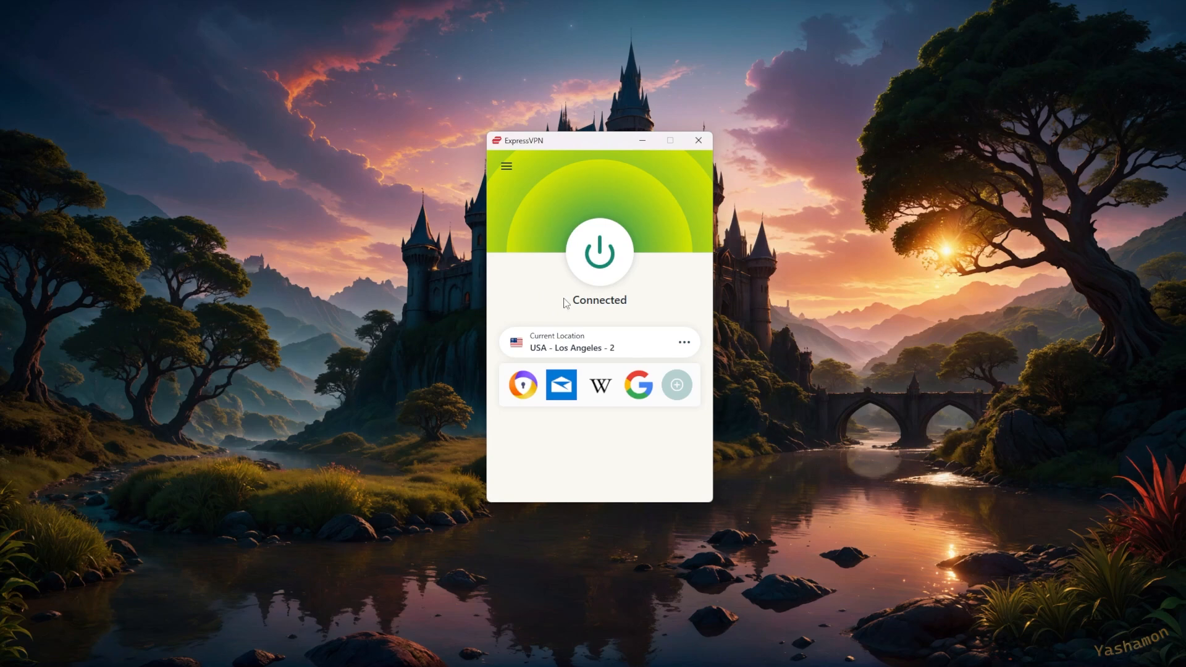
mouse_move(620, 304)
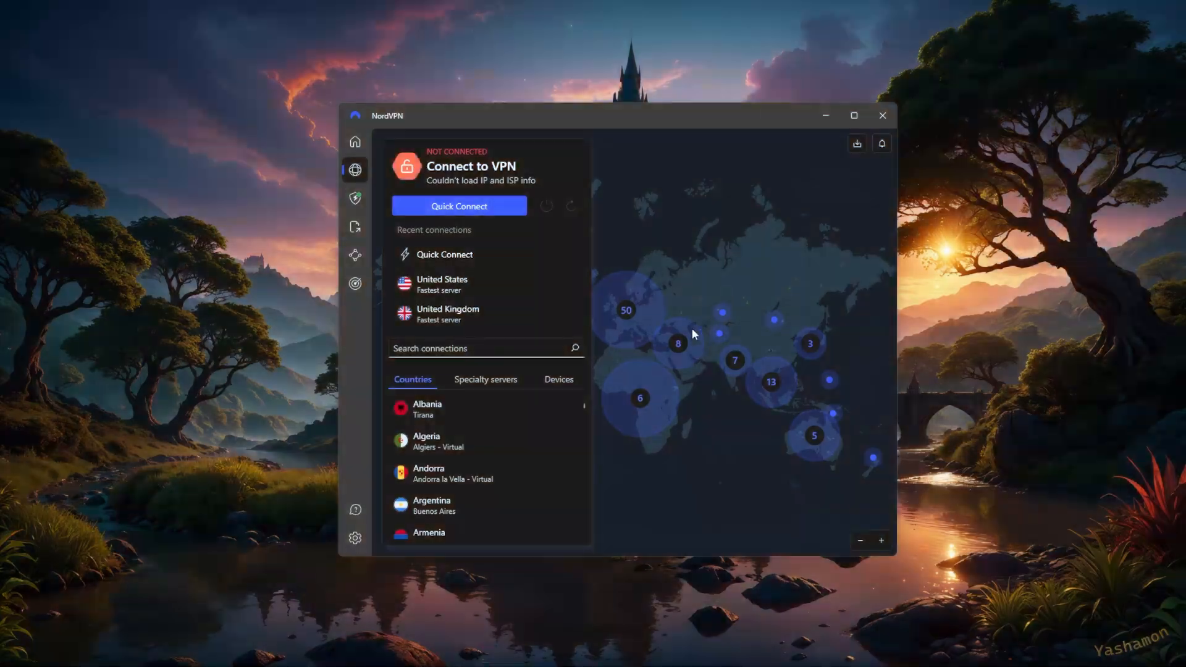
mouse_move(764, 352)
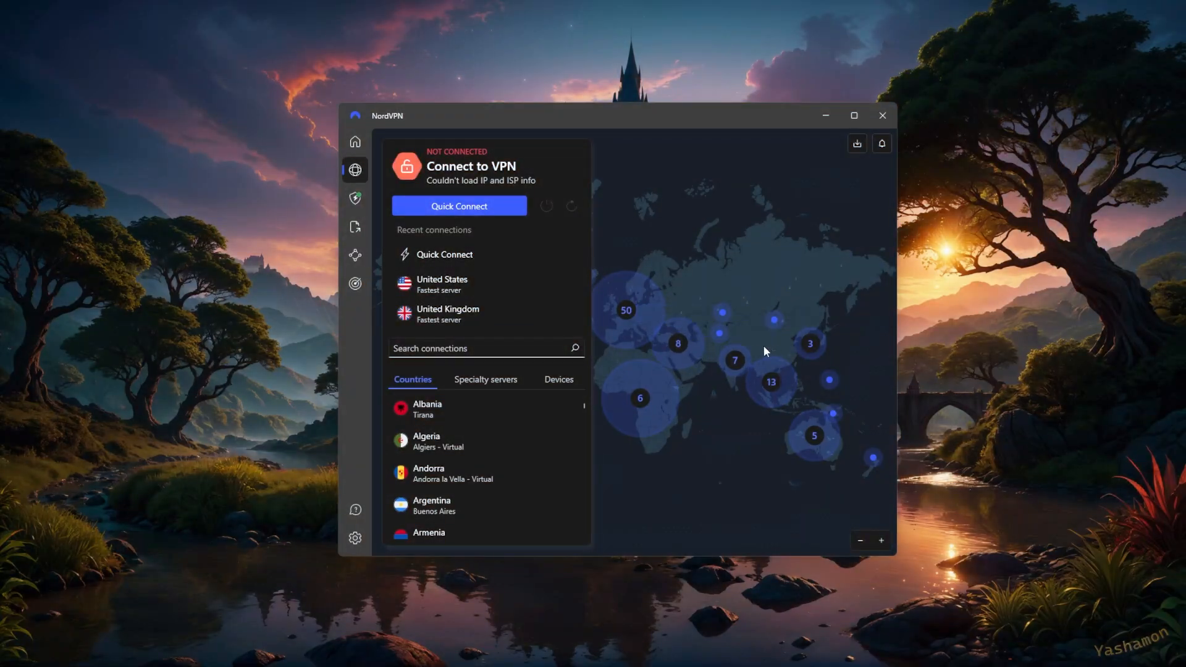
mouse_move(770, 381)
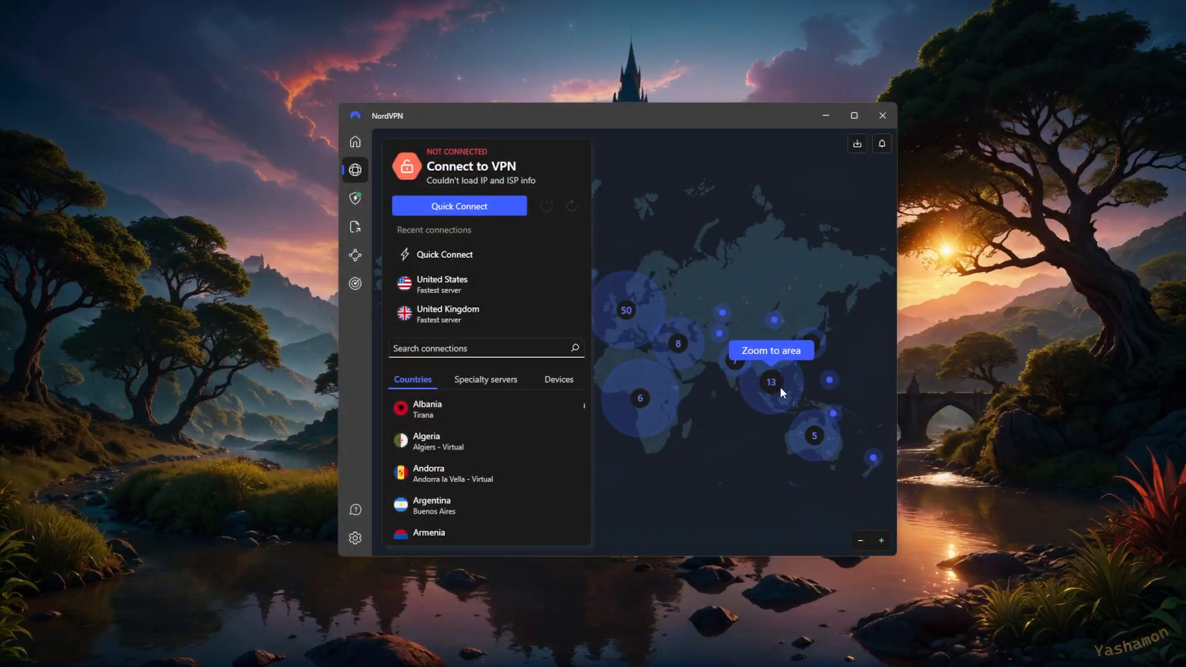
Review NordVPN's Connection and Kill Switch settings pages
click(355, 539)
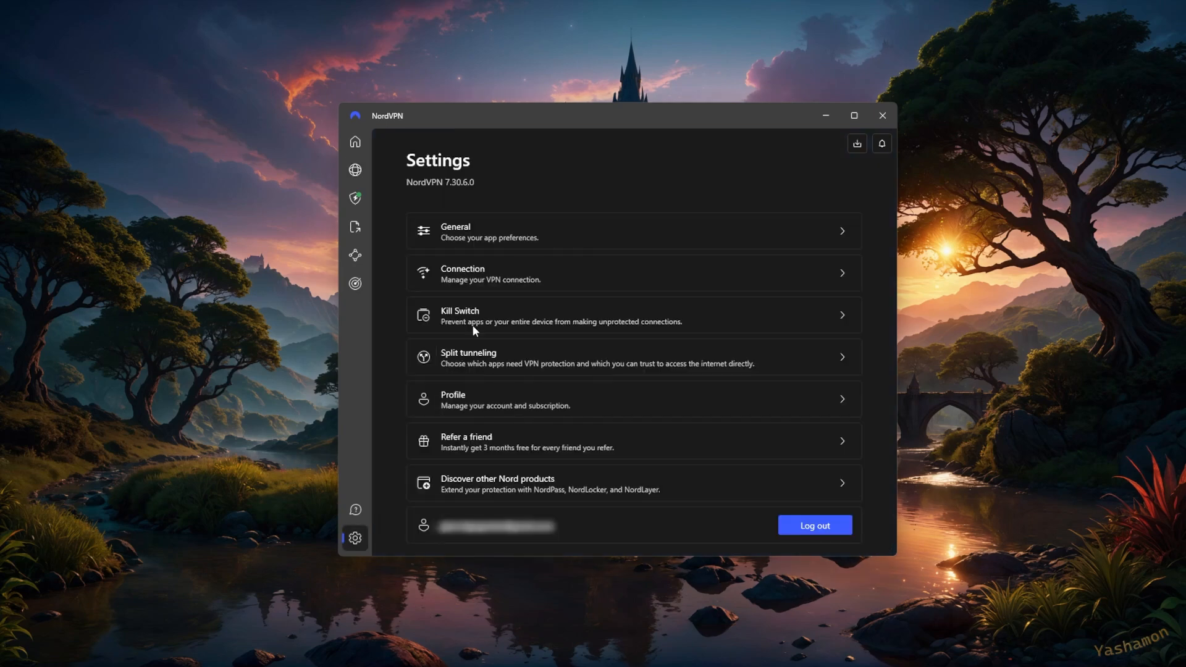
click(461, 274)
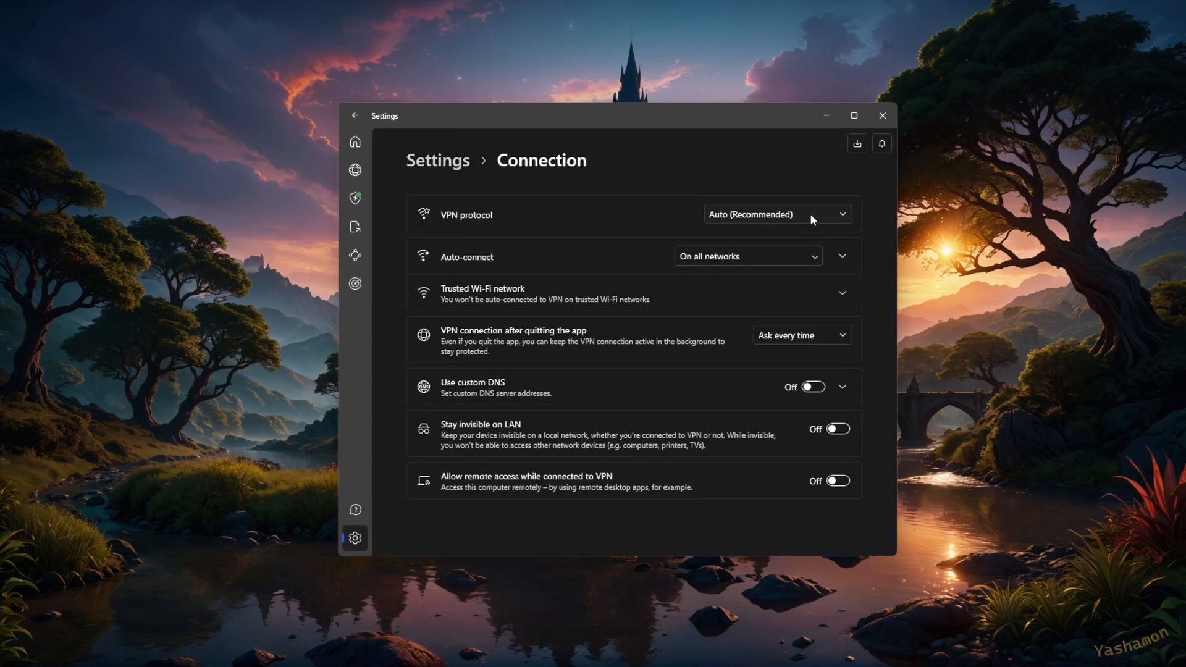
click(778, 213)
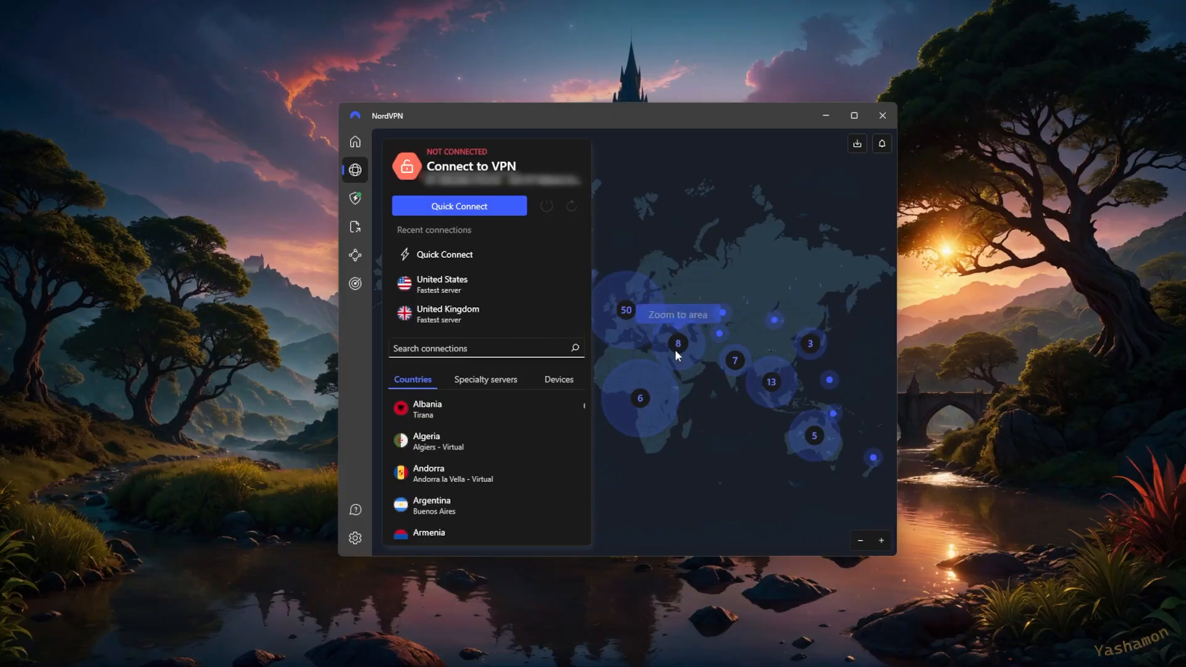
scroll(down, 3)
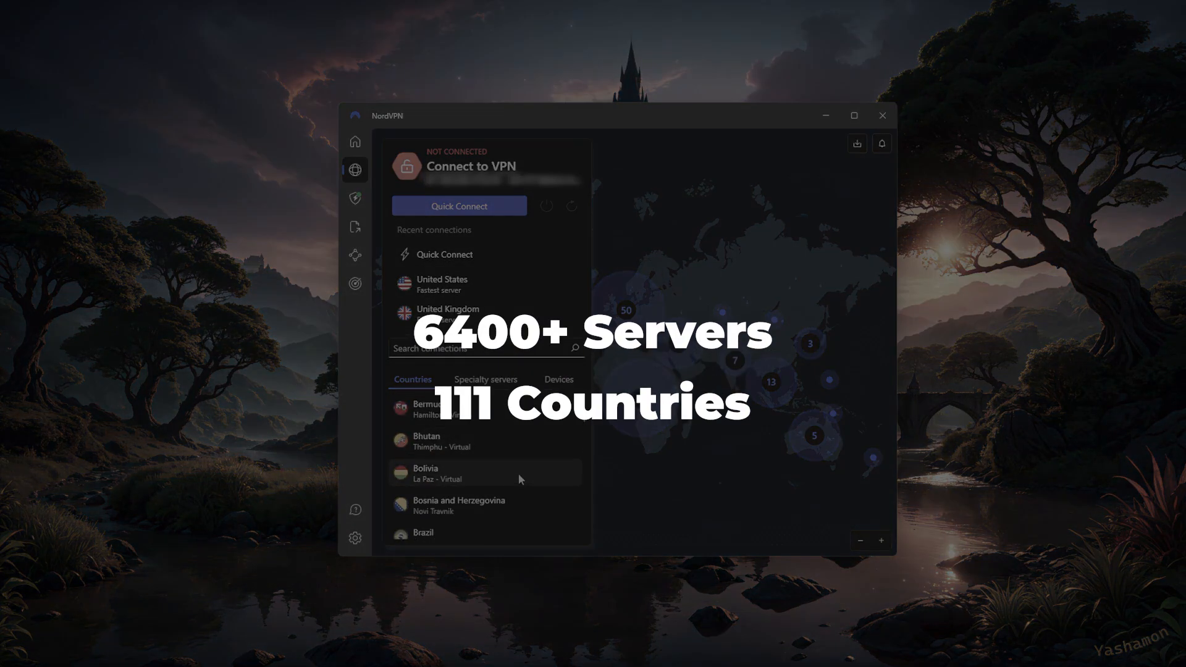
scroll(down, 3)
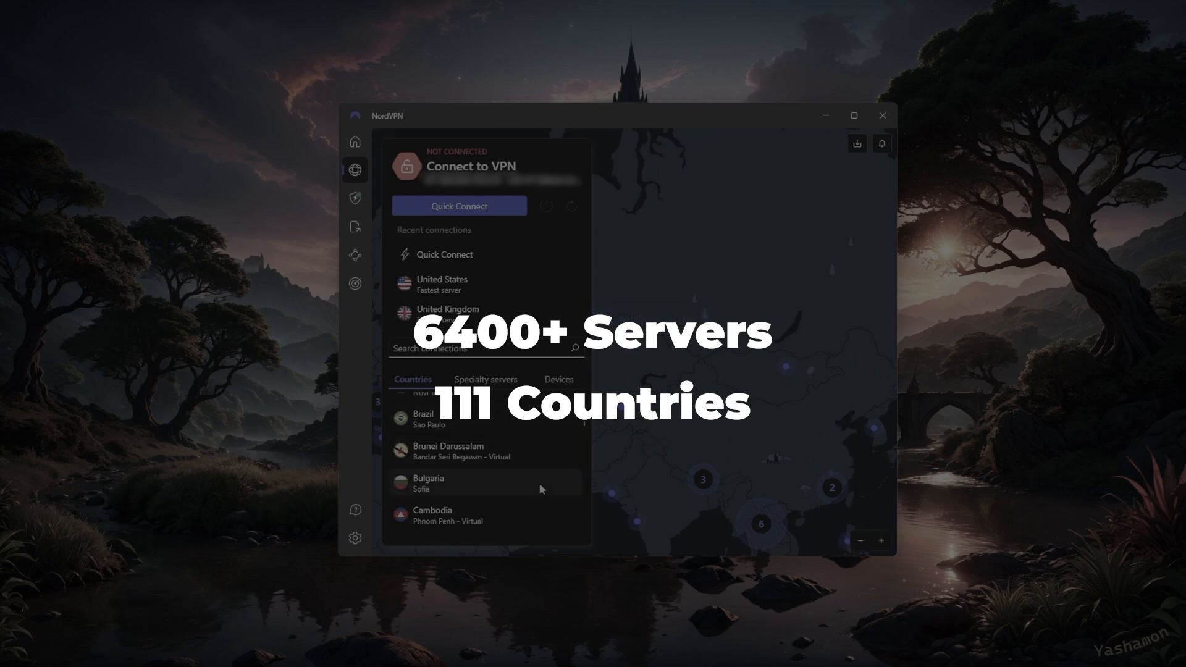
Check the Threat Protection overview, then return to the server map showing Specialty servers
click(354, 538)
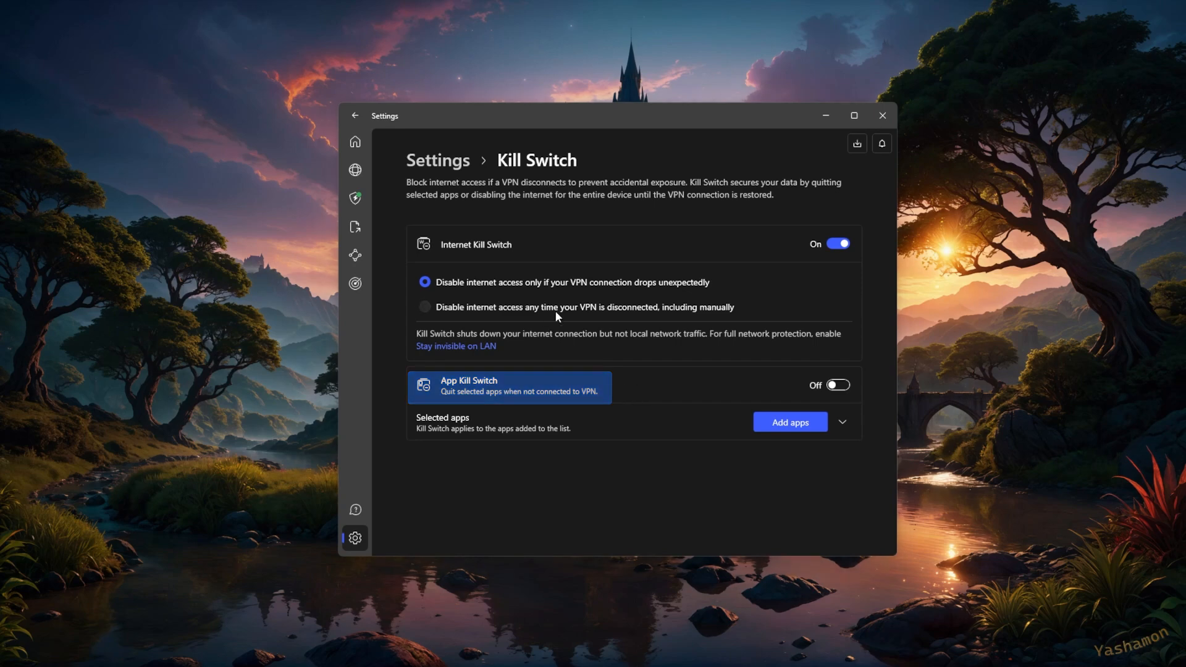
click(355, 199)
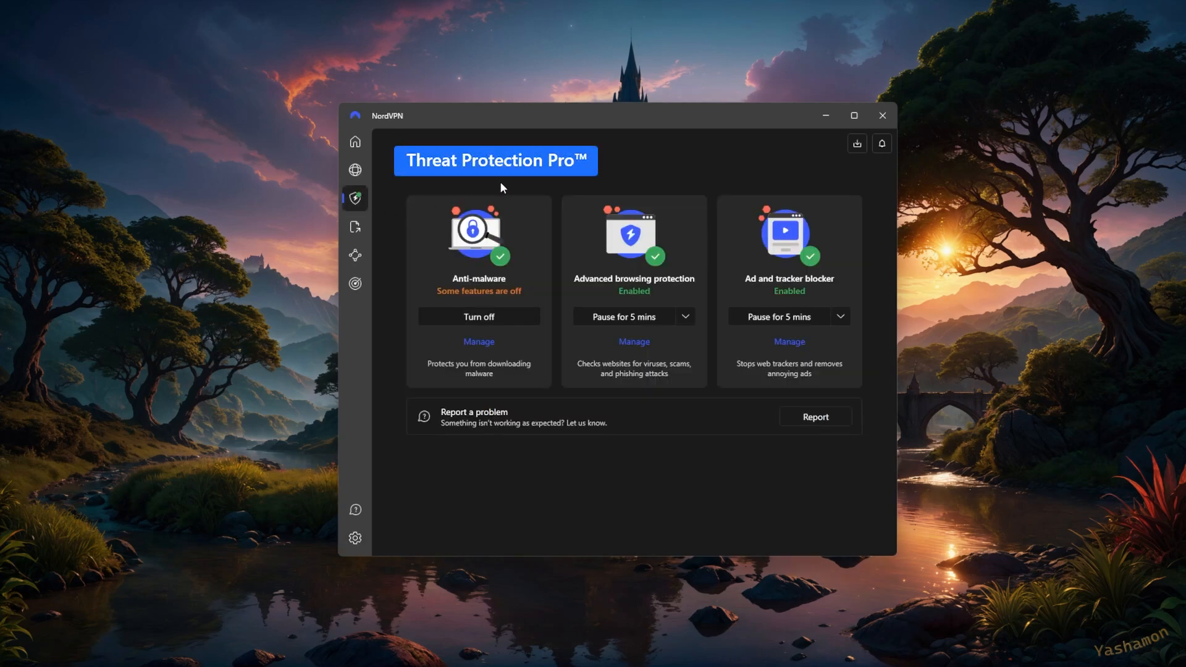
click(354, 170)
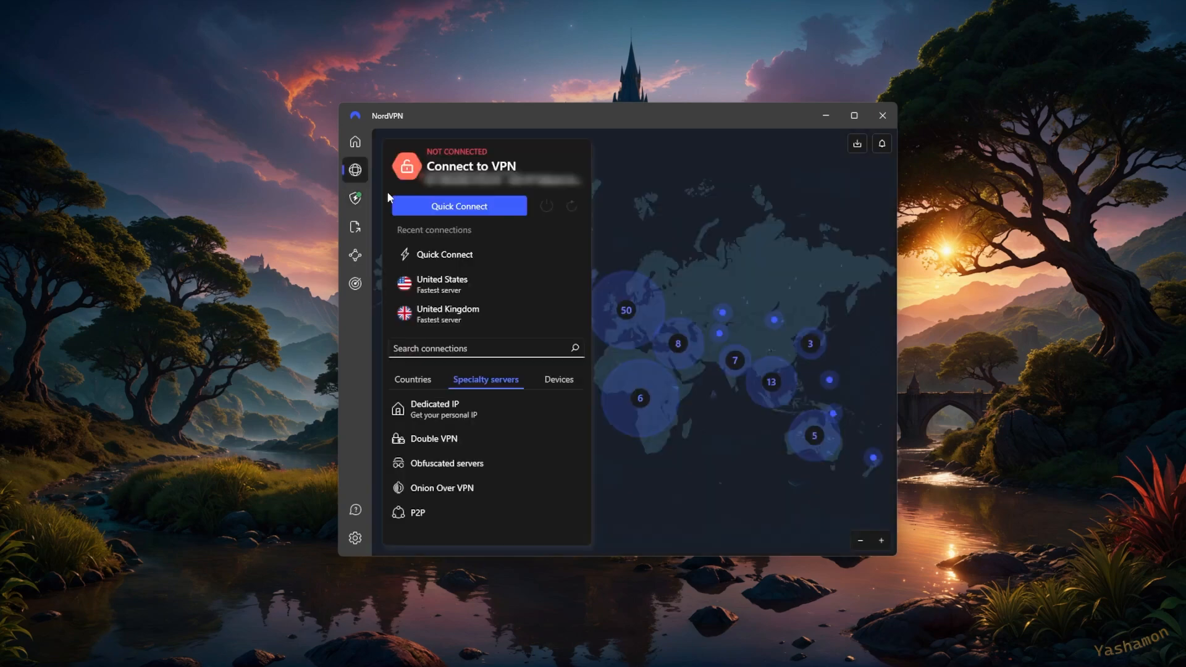
mouse_move(465, 488)
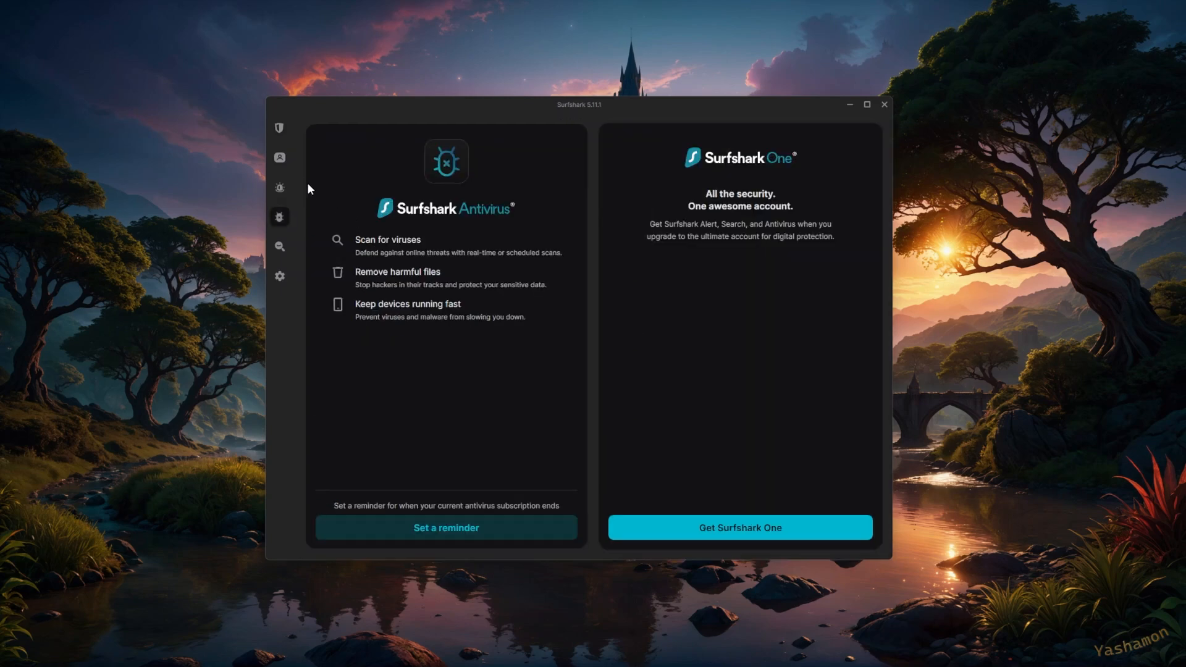
Return Surfshark from the antivirus page to its server Locations list
click(280, 276)
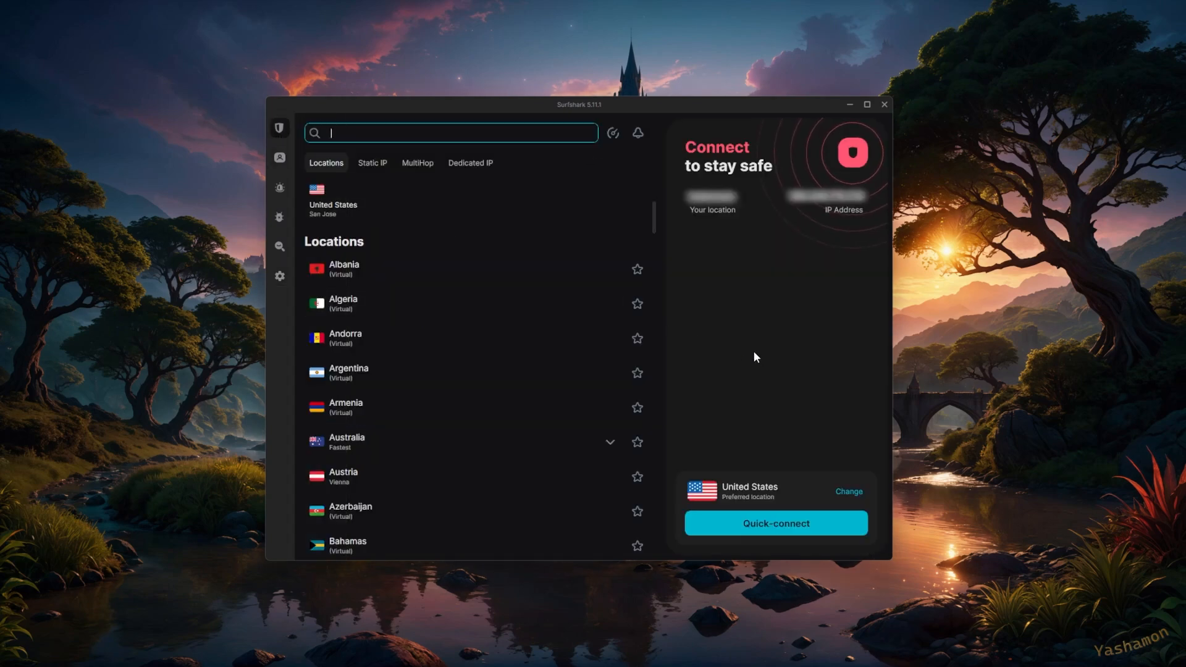
mouse_move(735, 377)
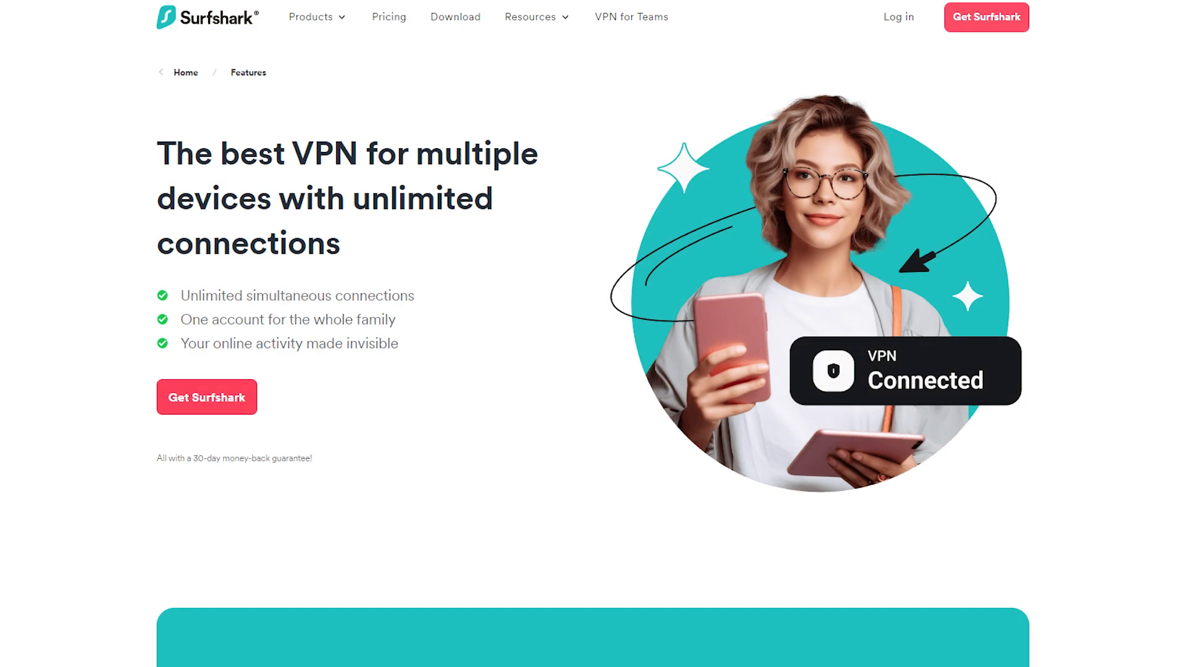
triple_click(347, 199)
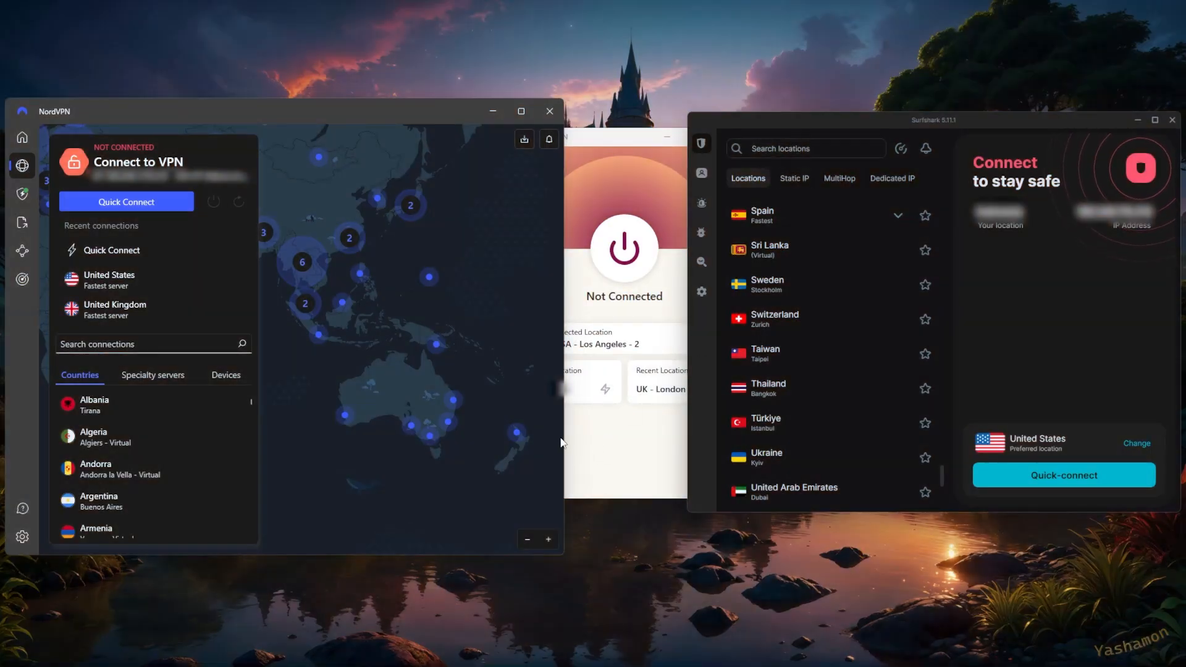
mouse_move(517, 432)
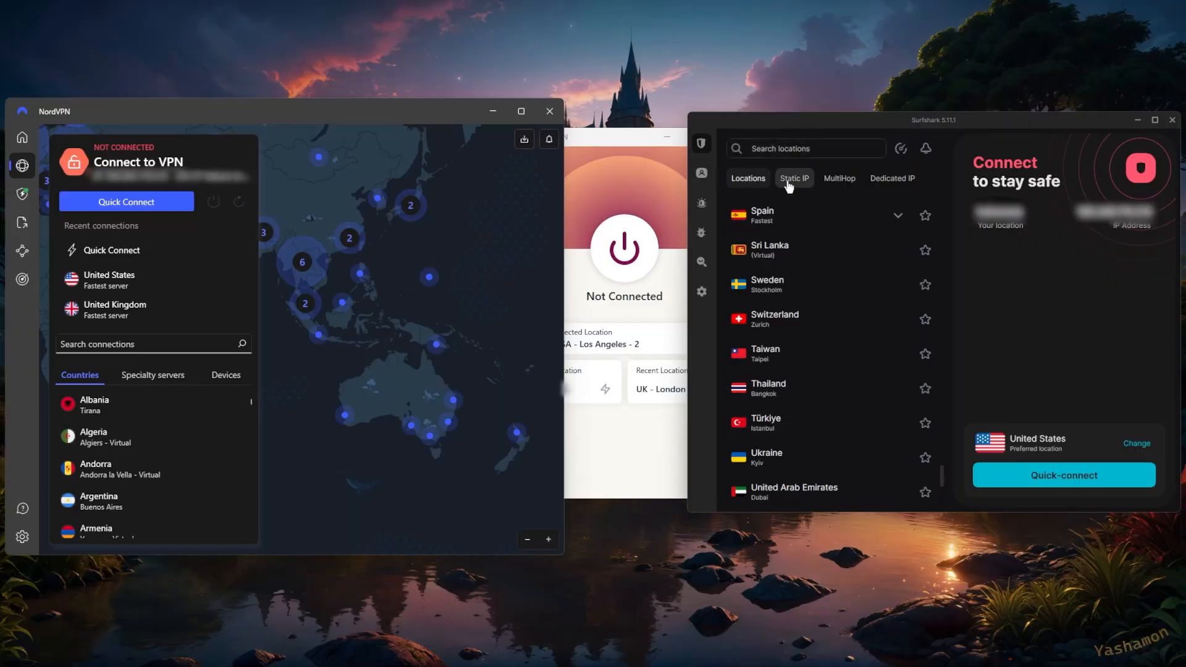
mouse_move(619, 445)
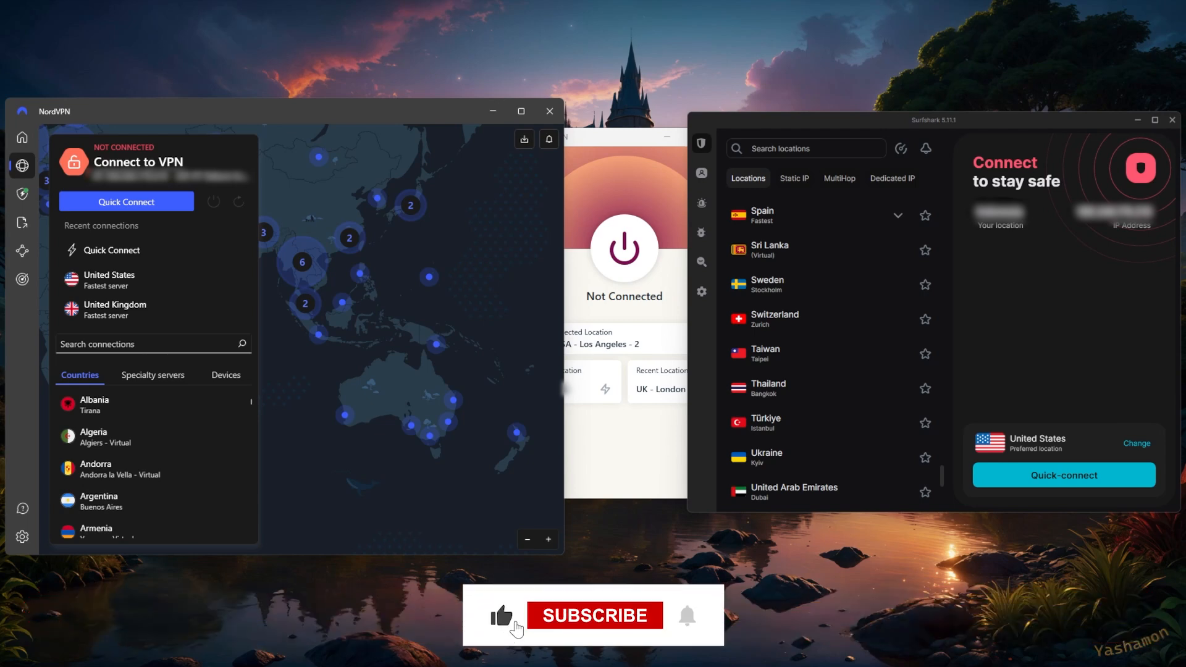
click(594, 615)
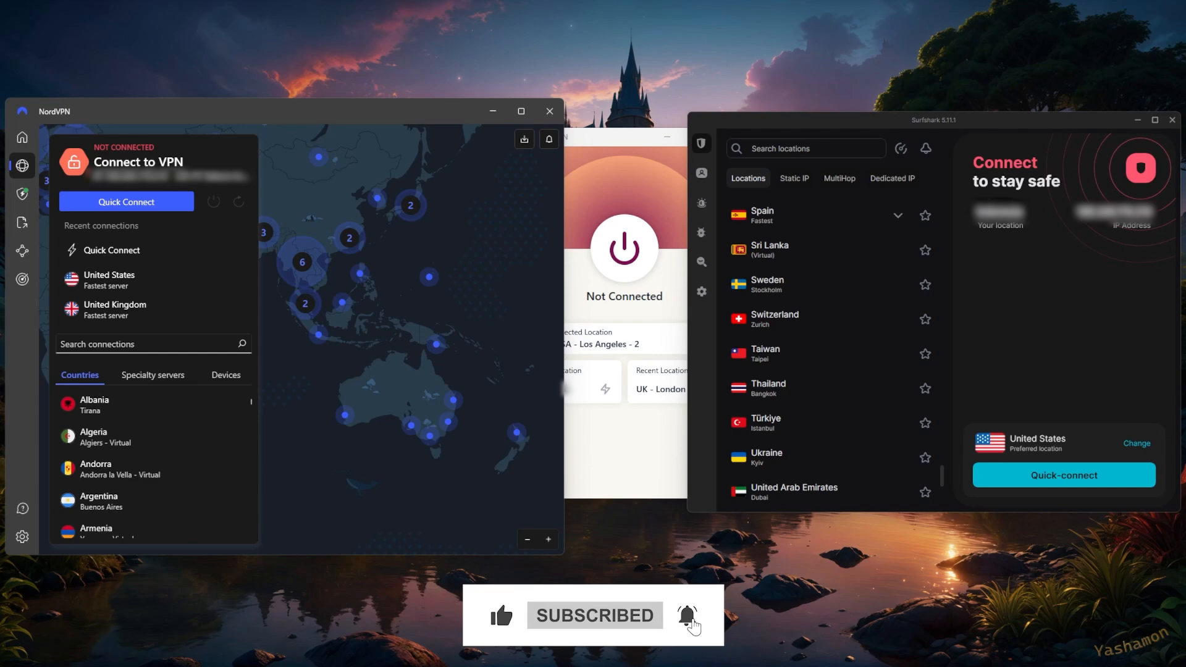